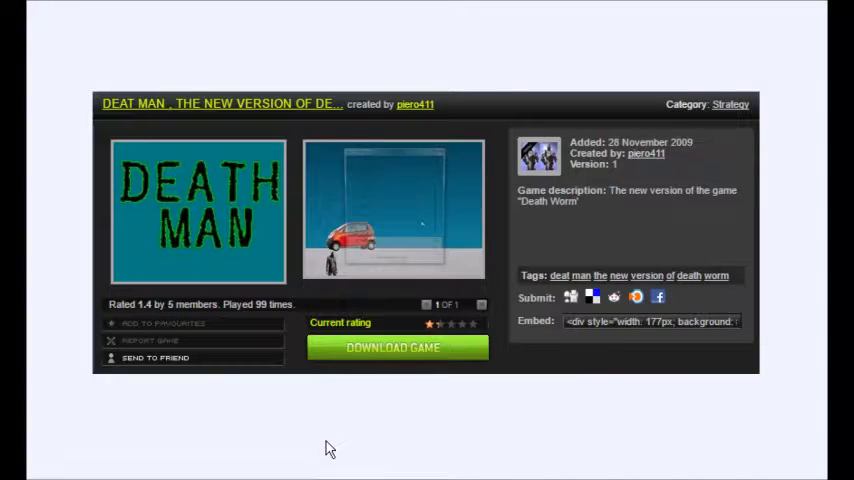
{"action": "mouse_move", "coordinate": [306, 408]}
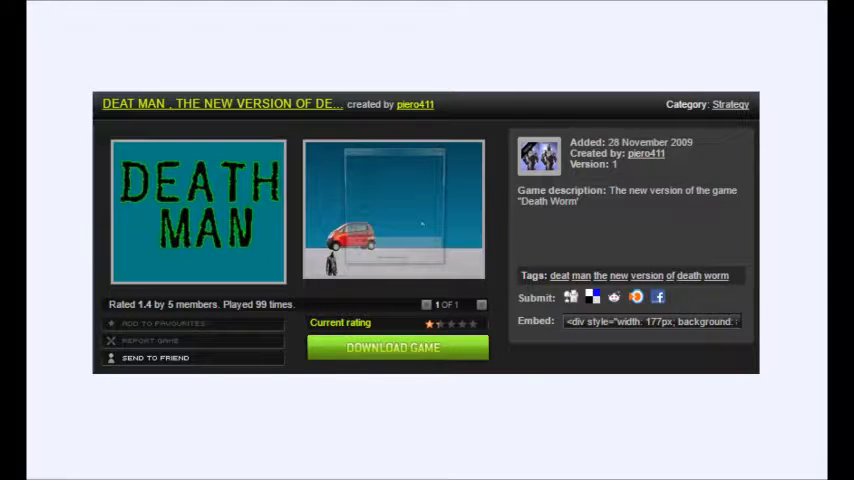
{"action": "mouse_move", "coordinate": [762, 272]}
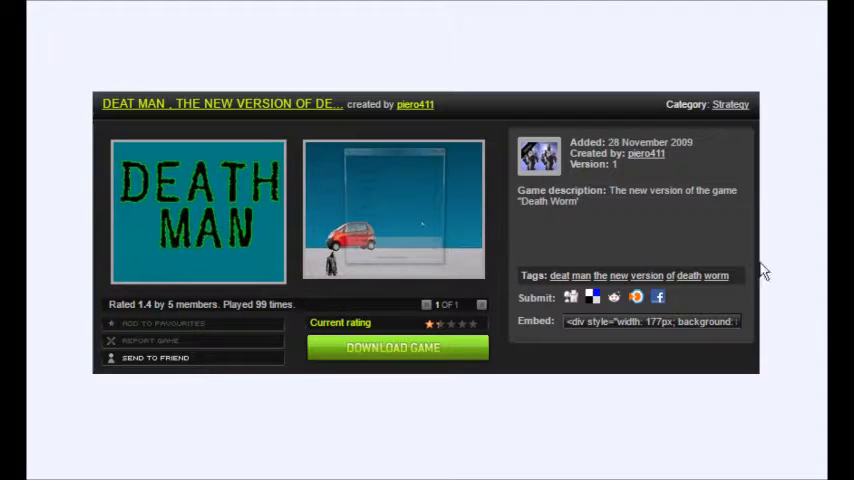
{"action": "mouse_move", "coordinate": [570, 218]}
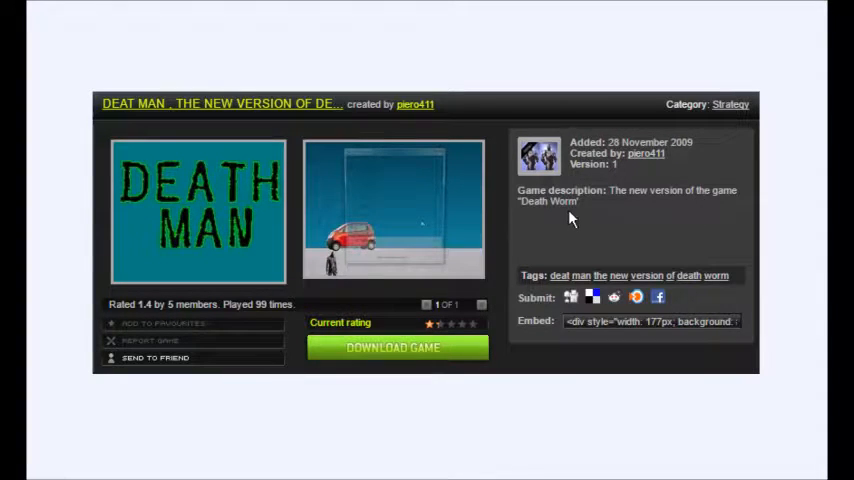
{"action": "mouse_move", "coordinate": [576, 216]}
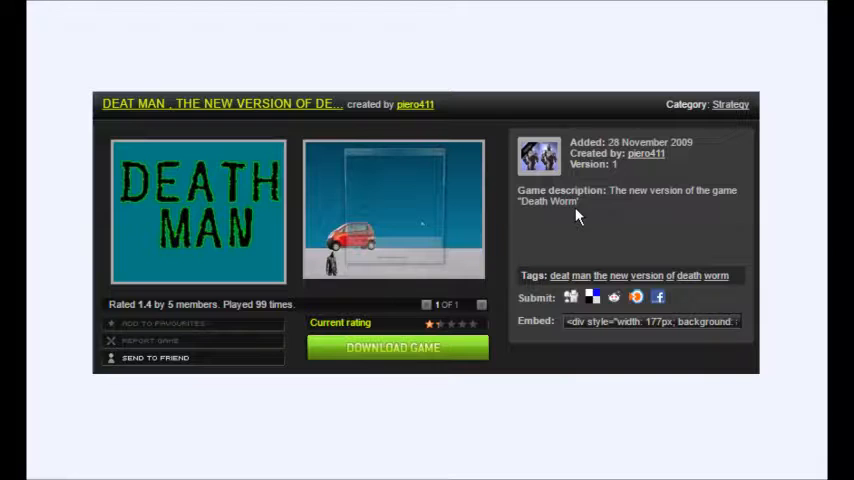
{"action": "mouse_move", "coordinate": [572, 216]}
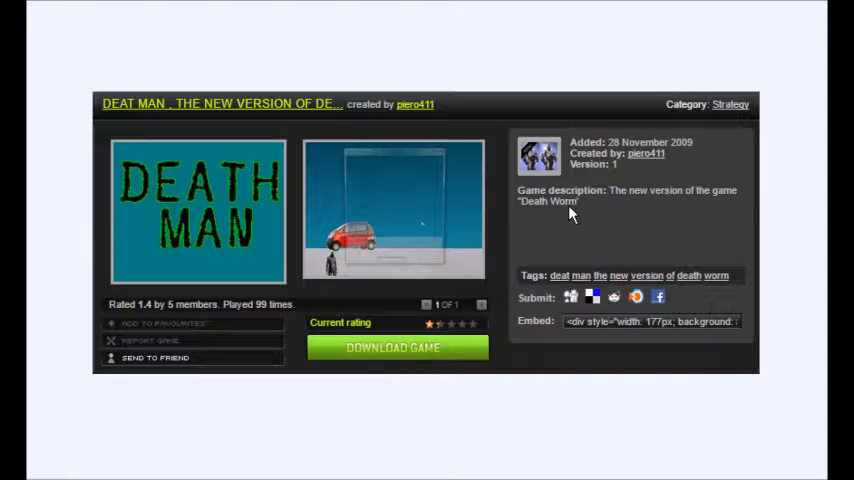
{"action": "mouse_move", "coordinate": [604, 248]}
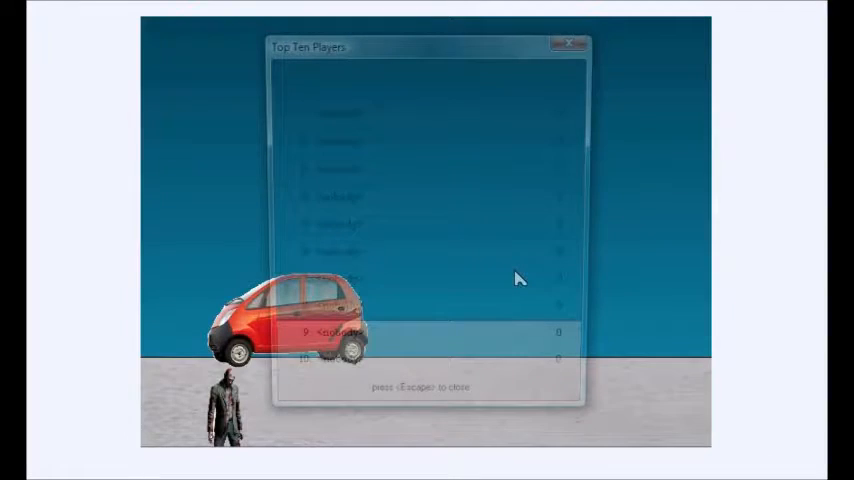
{"action": "mouse_move", "coordinate": [484, 328]}
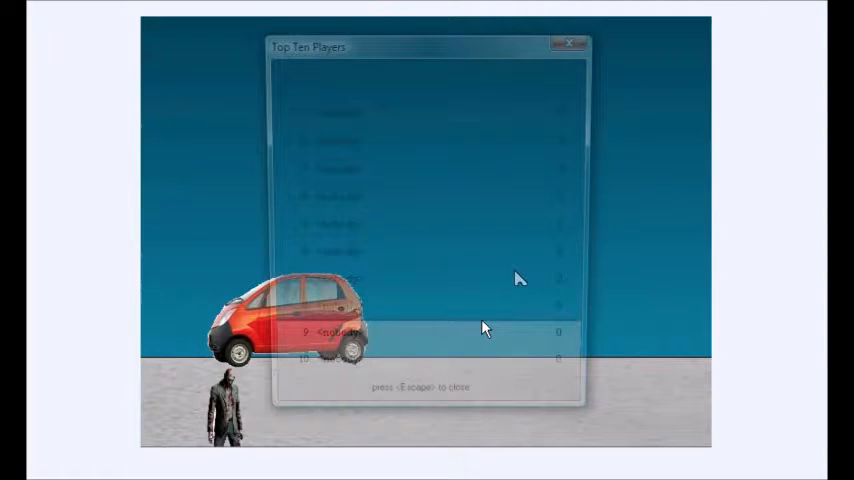
{"action": "mouse_move", "coordinate": [644, 408]}
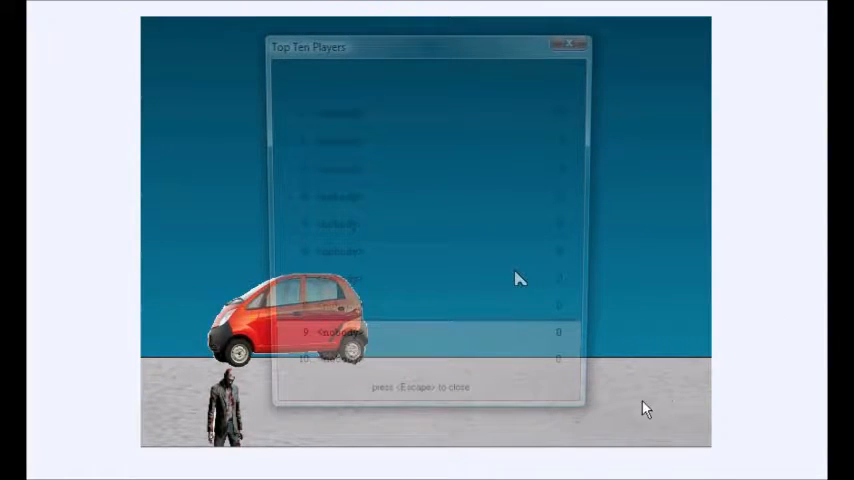
{"action": "mouse_move", "coordinate": [670, 388]}
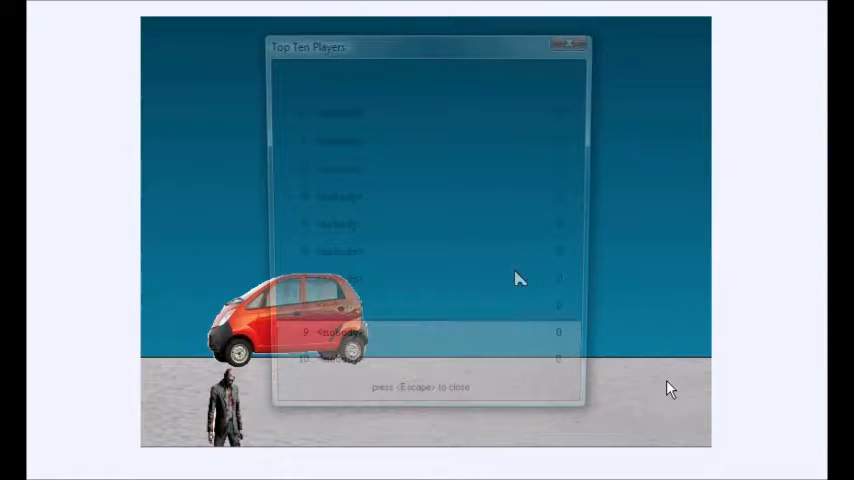
{"action": "mouse_move", "coordinate": [780, 352]}
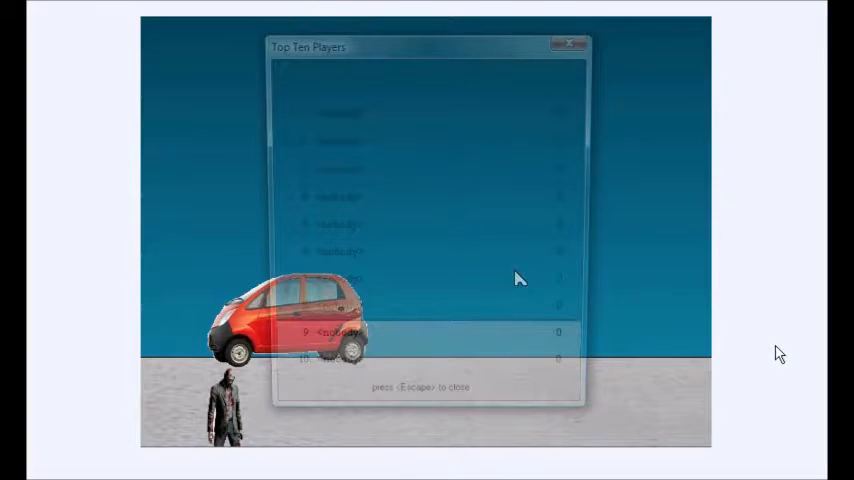
{"action": "mouse_move", "coordinate": [204, 352]}
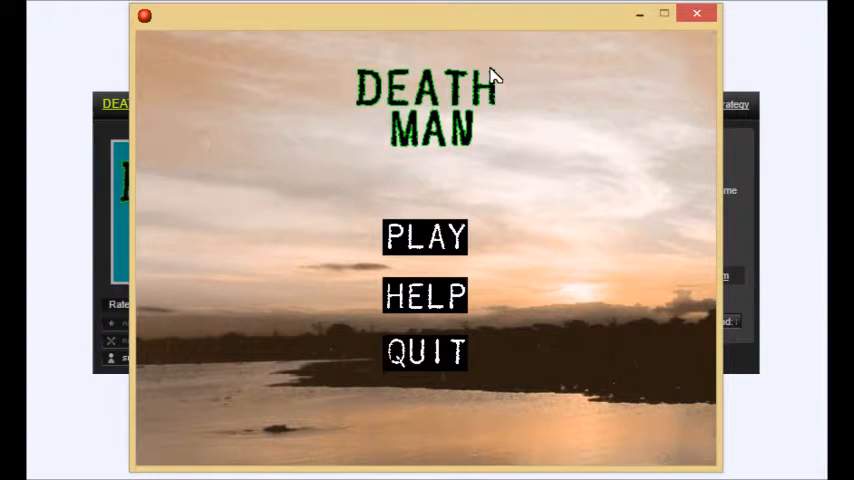
{"action": "mouse_move", "coordinate": [598, 176]}
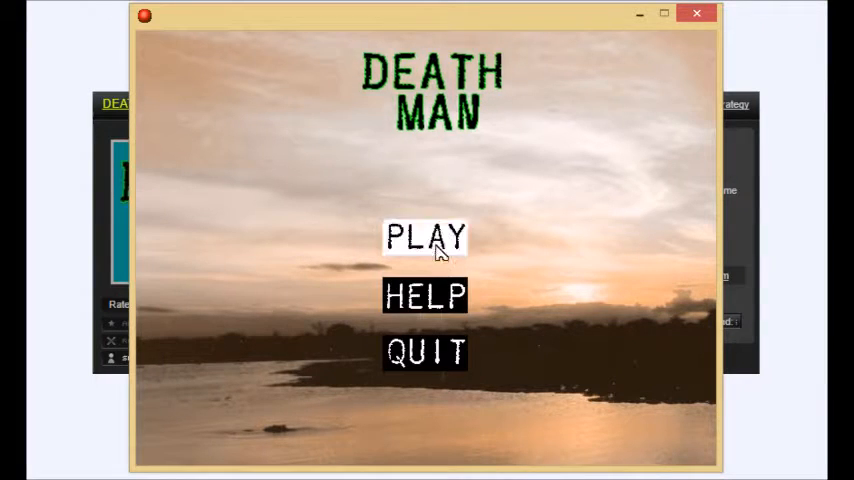
{"action": "left_click", "coordinate": [424, 296]}
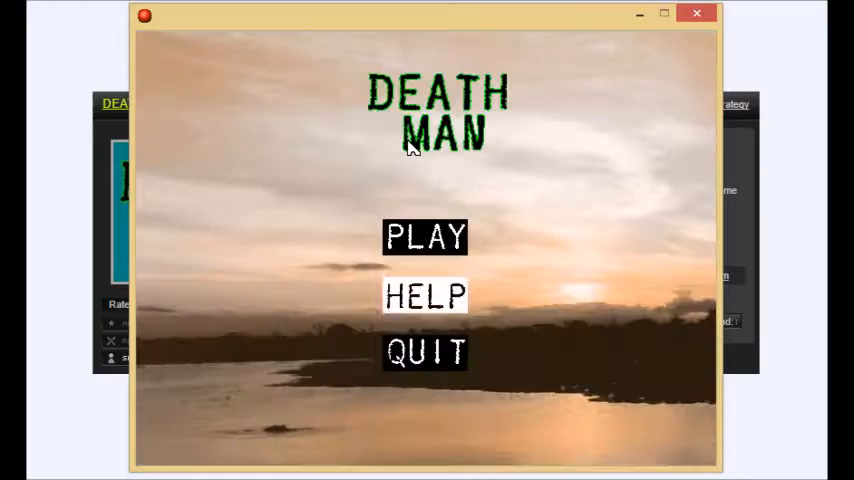
{"action": "left_click", "coordinate": [424, 236]}
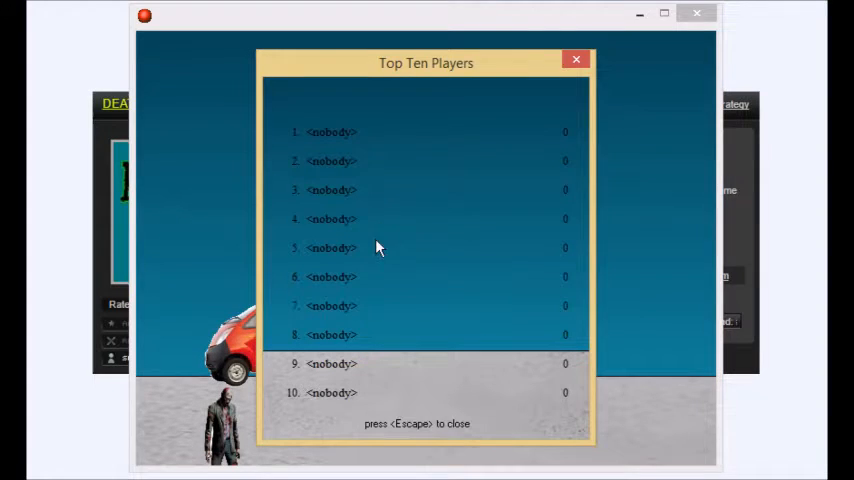
{"action": "mouse_move", "coordinate": [424, 156]}
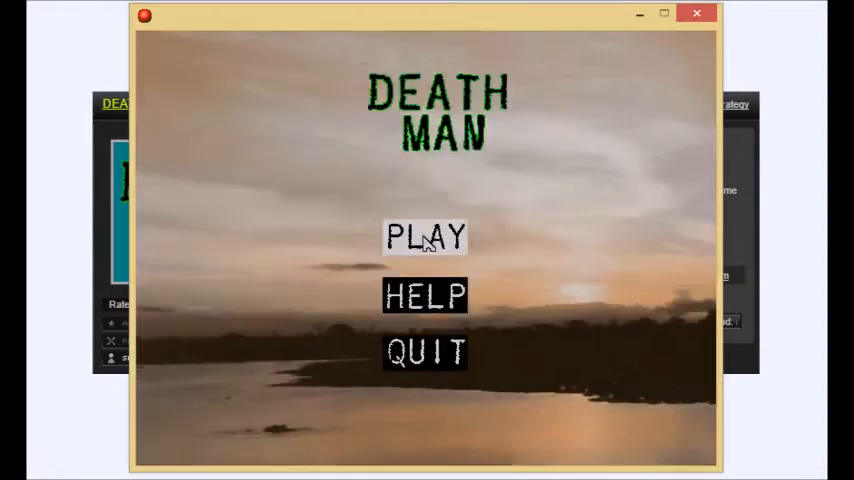
Play a round from PLAY scoring 3 points, topping the Top Ten Players table, then return to the menu.
{"action": "left_click", "coordinate": [424, 238]}
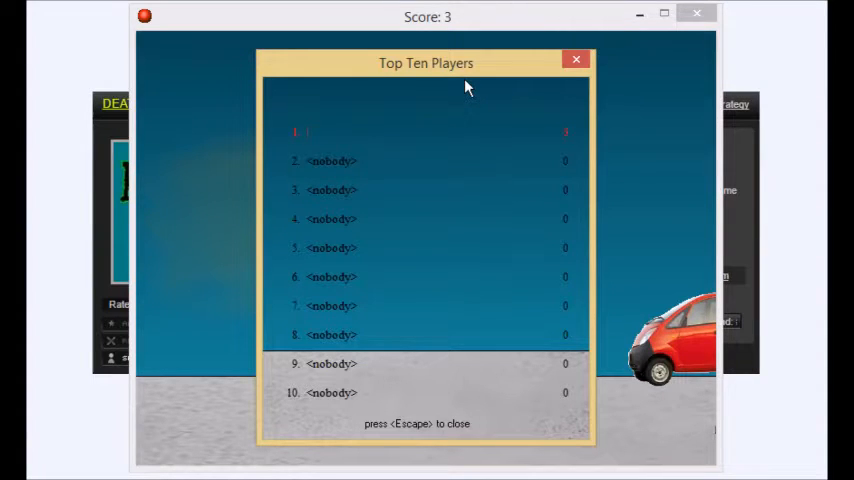
{"action": "left_click", "coordinate": [576, 60]}
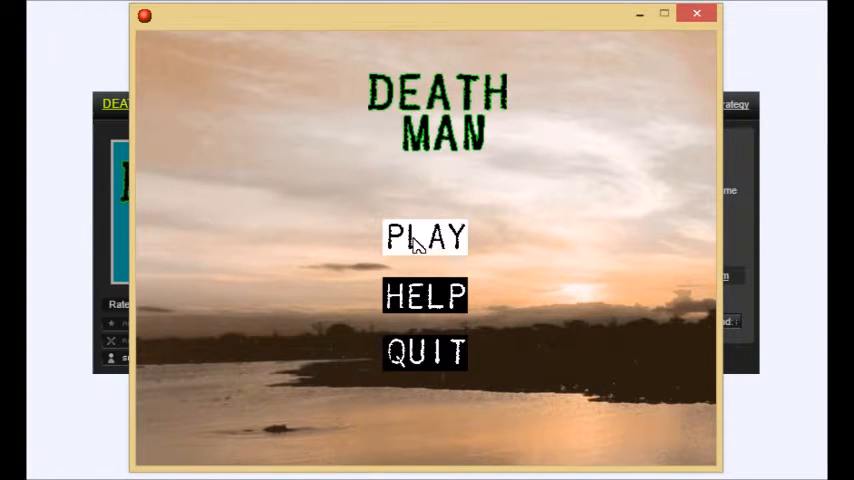
{"action": "left_click", "coordinate": [424, 236]}
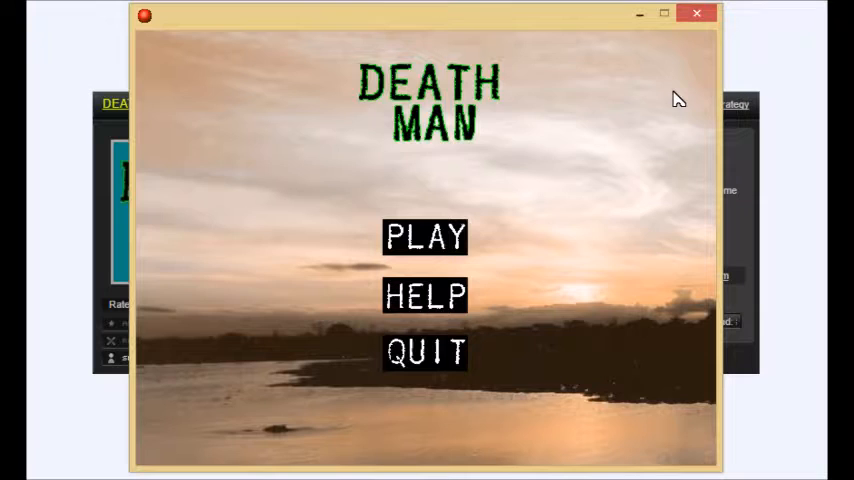
{"action": "mouse_move", "coordinate": [532, 204]}
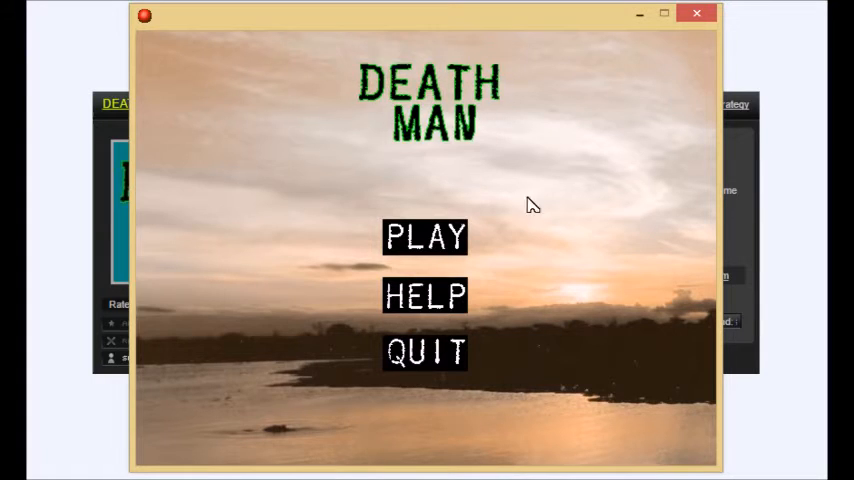
{"action": "left_click", "coordinate": [424, 238]}
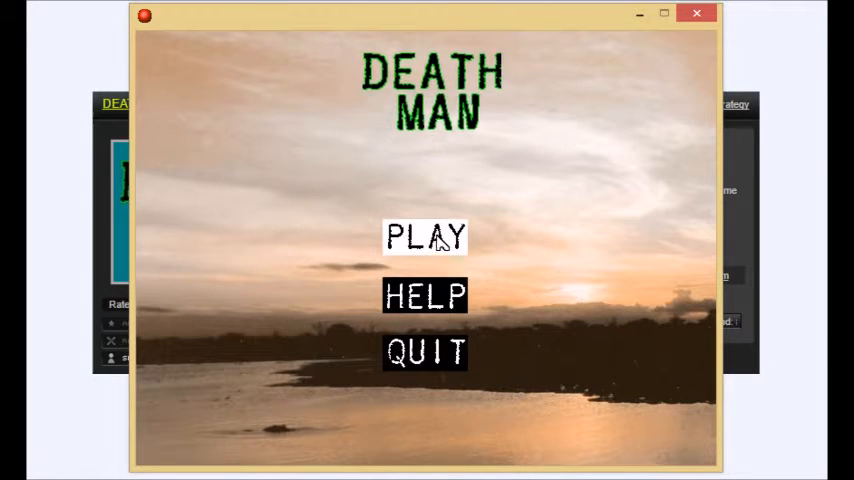
{"action": "left_click", "coordinate": [424, 238]}
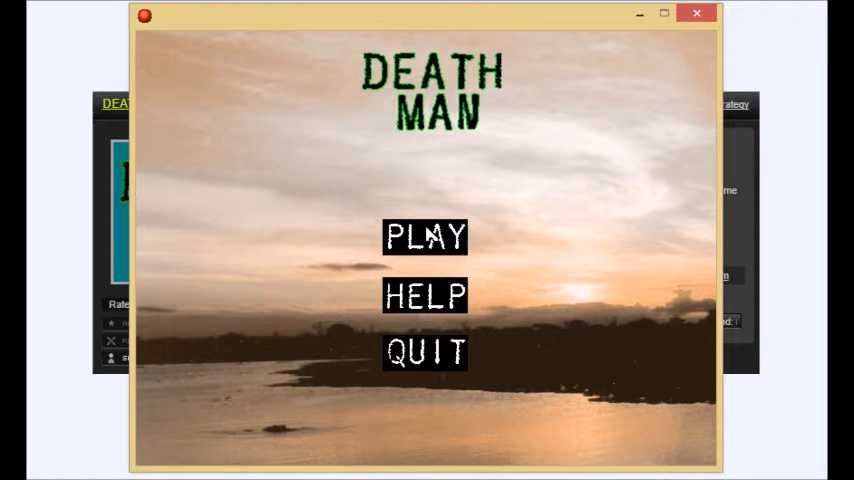
{"action": "left_click", "coordinate": [424, 236]}
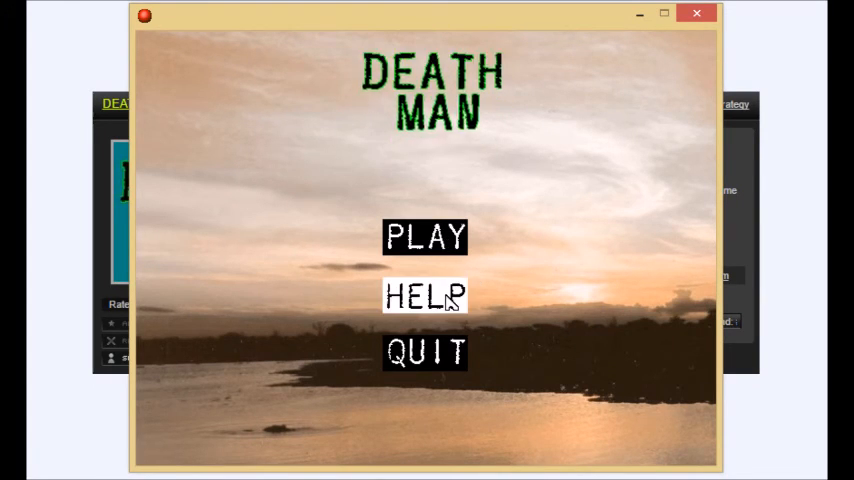
Show the help screen from the main menu, which displays only 'NO HELP'.
{"action": "left_click", "coordinate": [424, 296]}
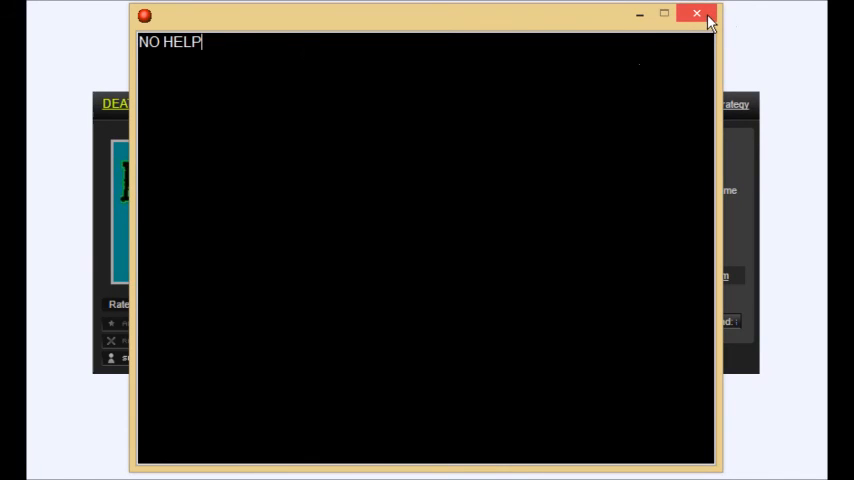
{"action": "mouse_move", "coordinate": [700, 16]}
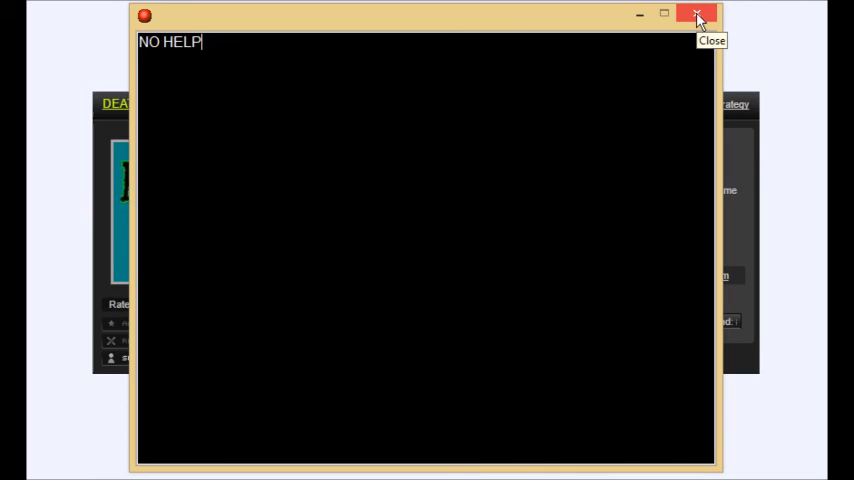